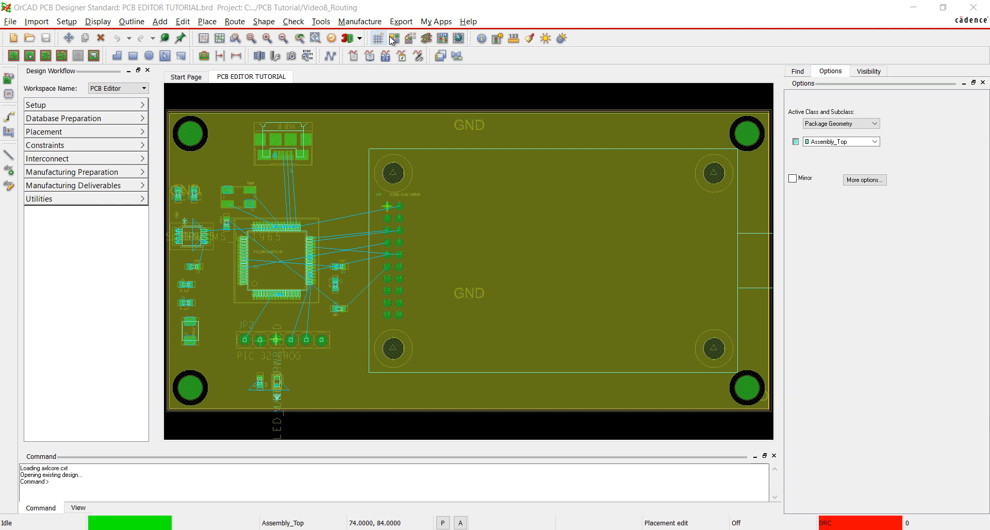
Step: Hide the Filmmasktop and Filmmaskbottom layers, and colour net 3.3V purple and Gnd blue
click(378, 37)
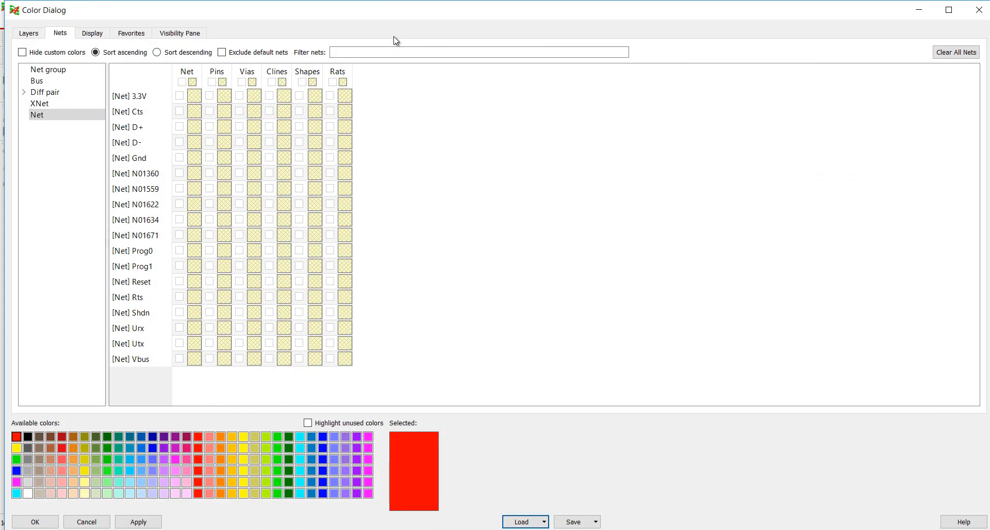
click(28, 33)
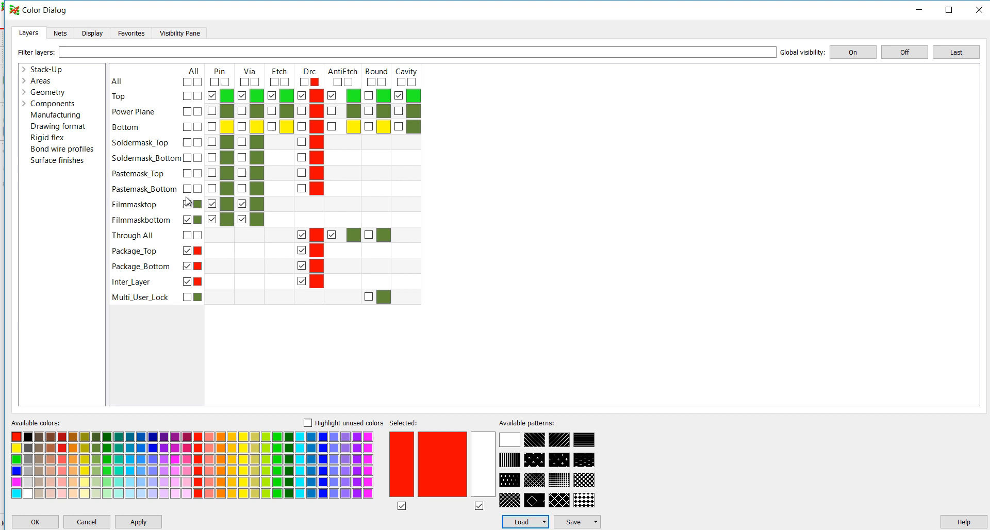
click(187, 220)
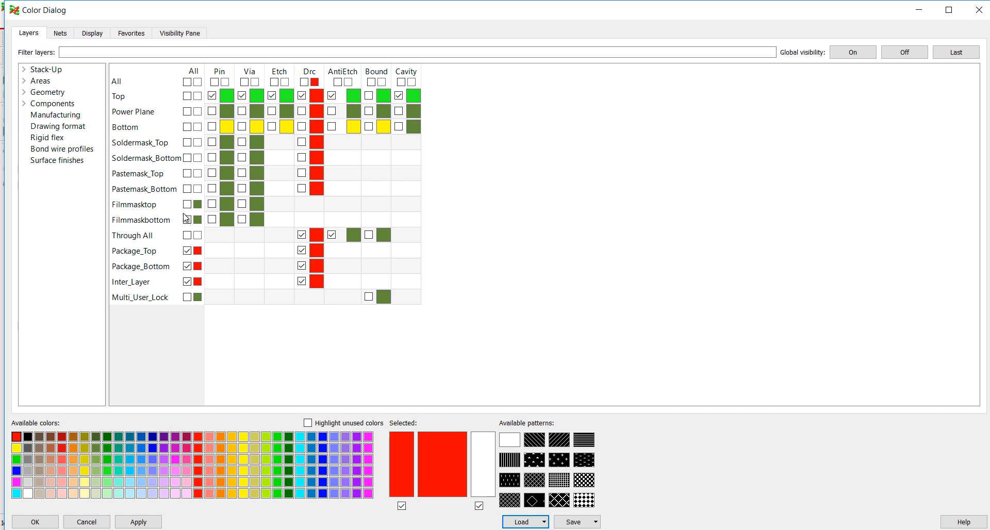
click(60, 33)
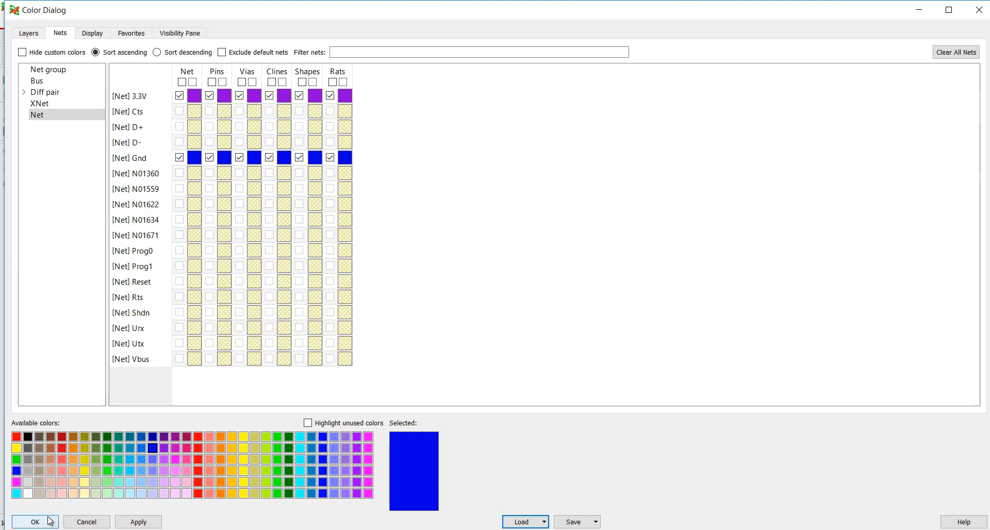
click(31, 522)
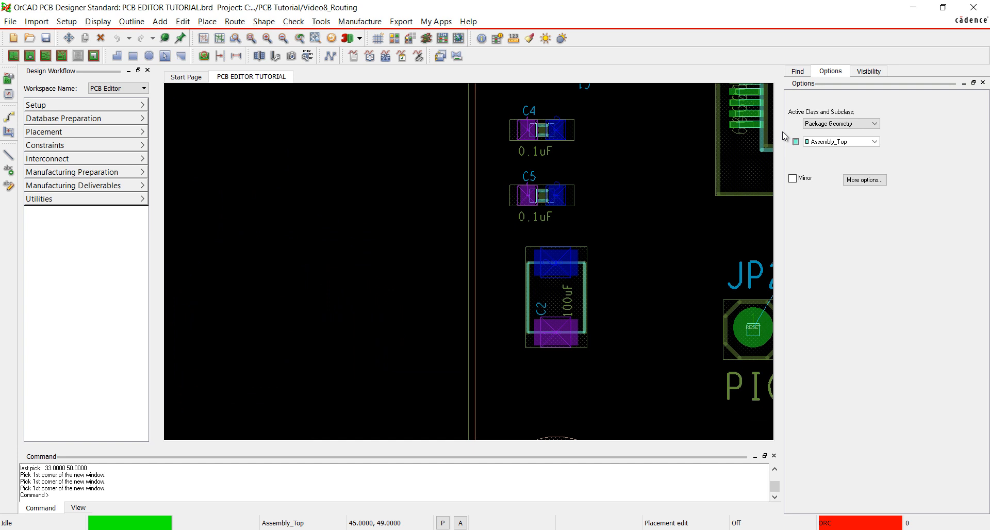
Step: Create fanout vias for capacitors C4, C5 and C2
click(234, 21)
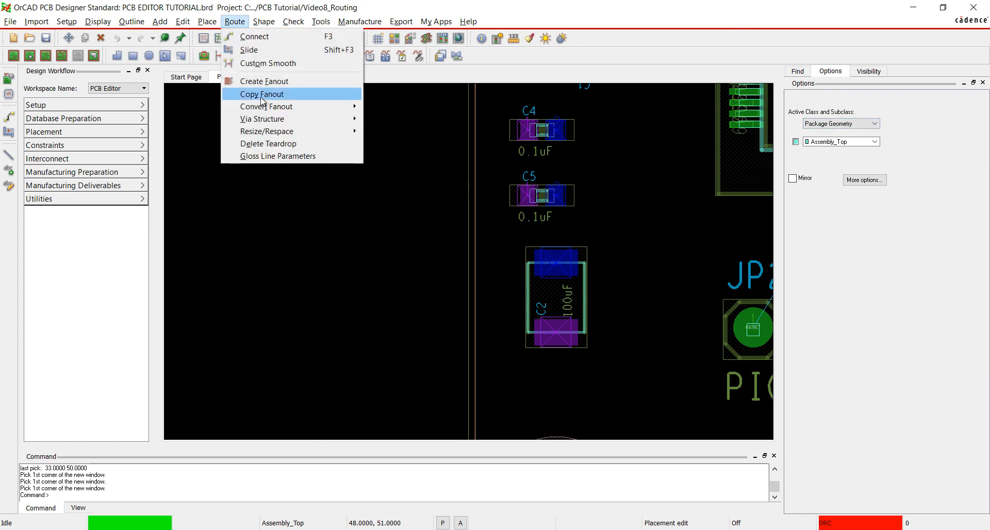
click(264, 81)
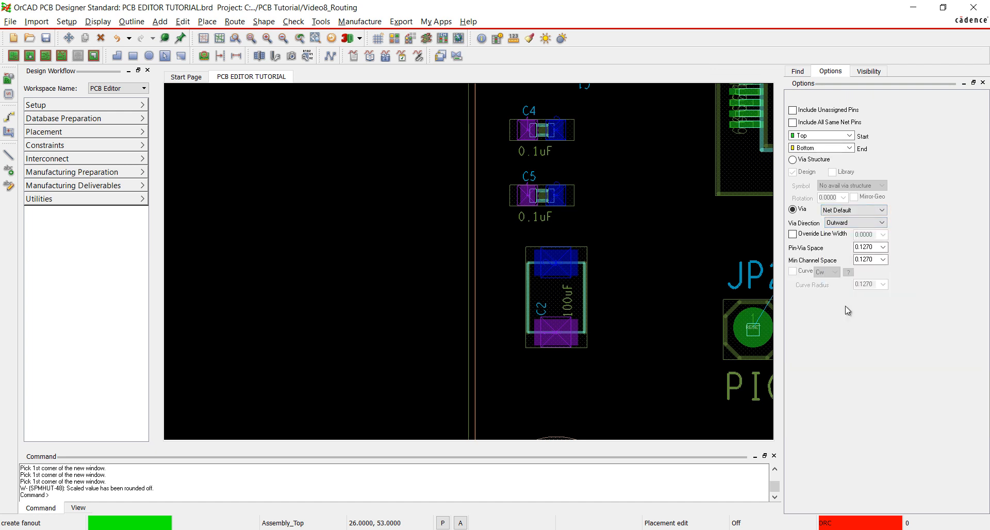
click(542, 130)
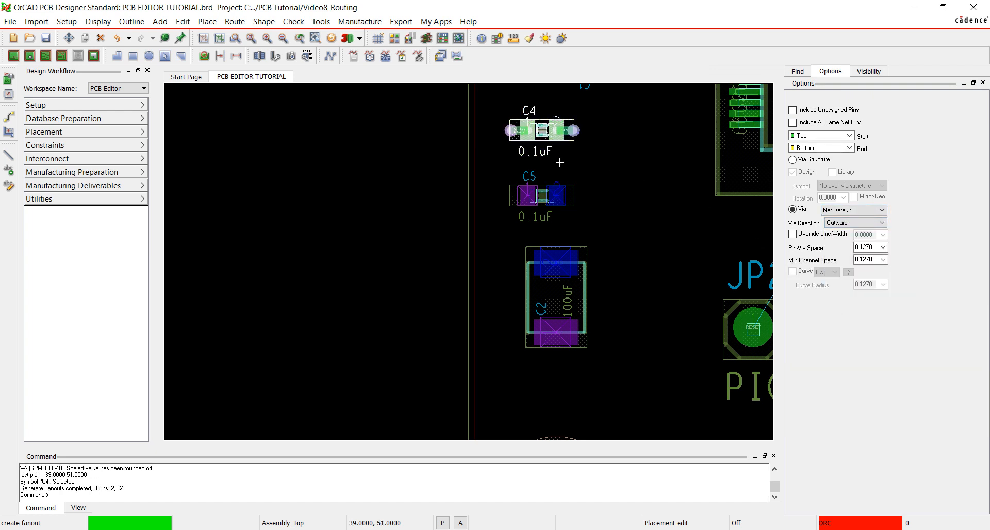
click(556, 296)
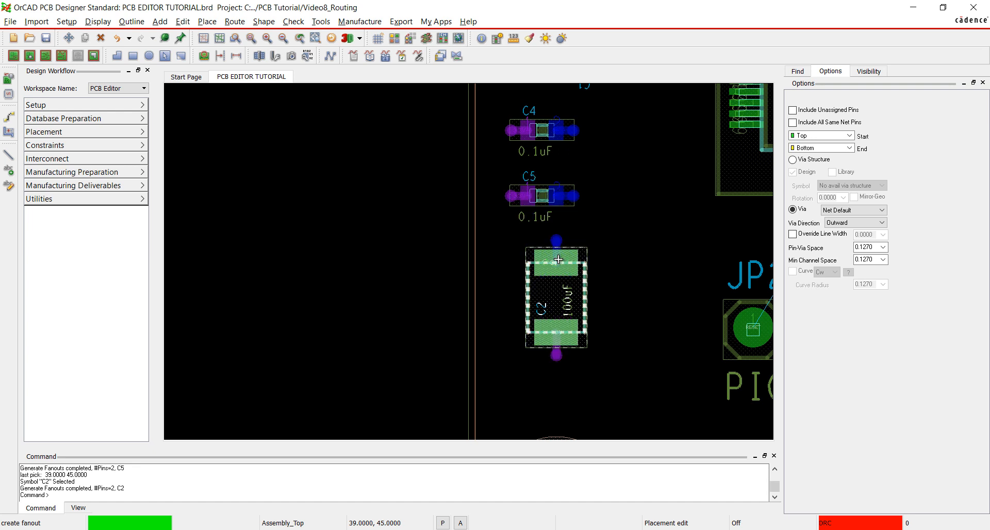
click(797, 71)
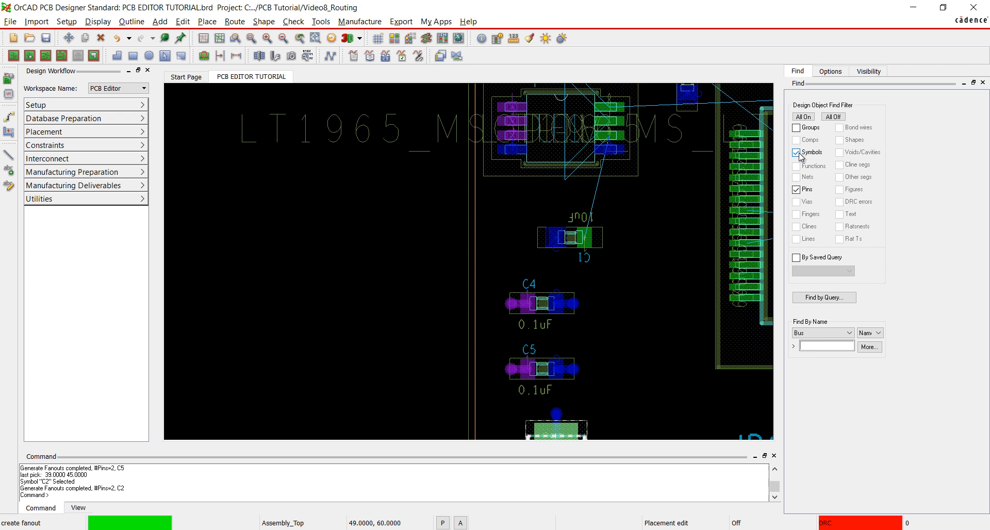
Step: With the Find filter set to Pins, fan out pins of U1, R1, MAIN_PWR and IC1
click(797, 153)
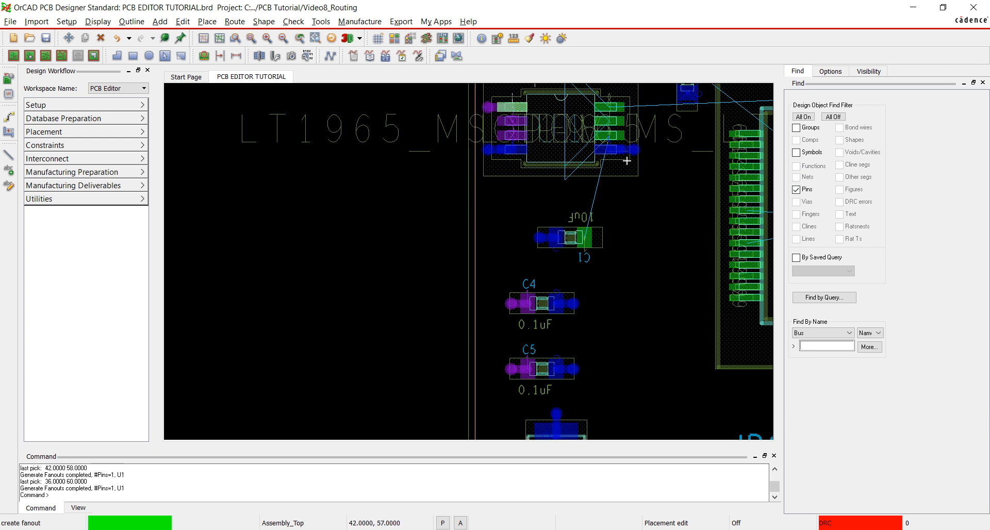
click(796, 152)
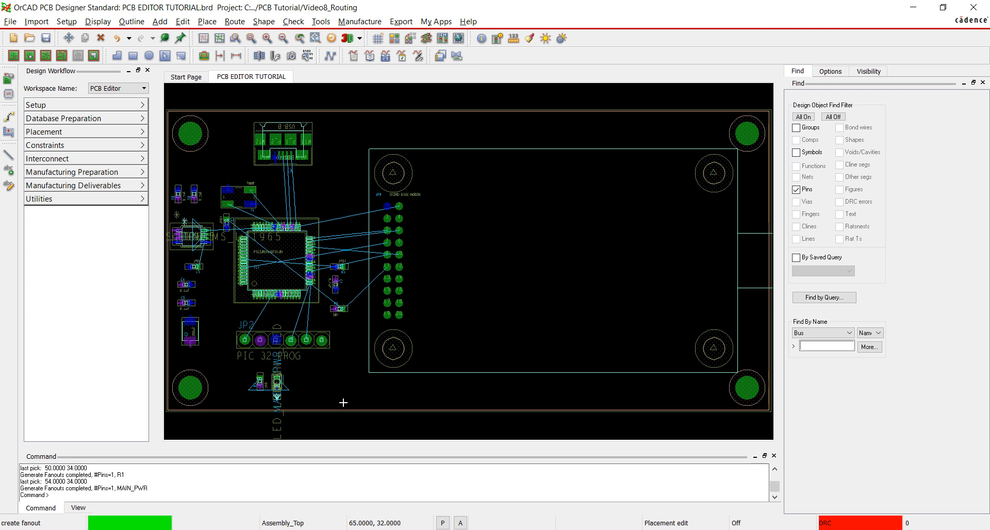
scroll(up, 3)
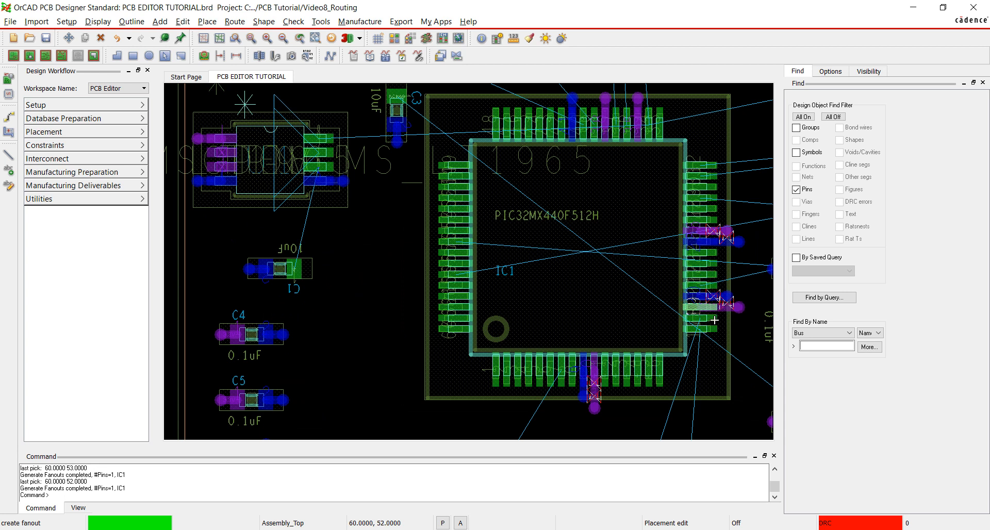
right_click(370, 332)
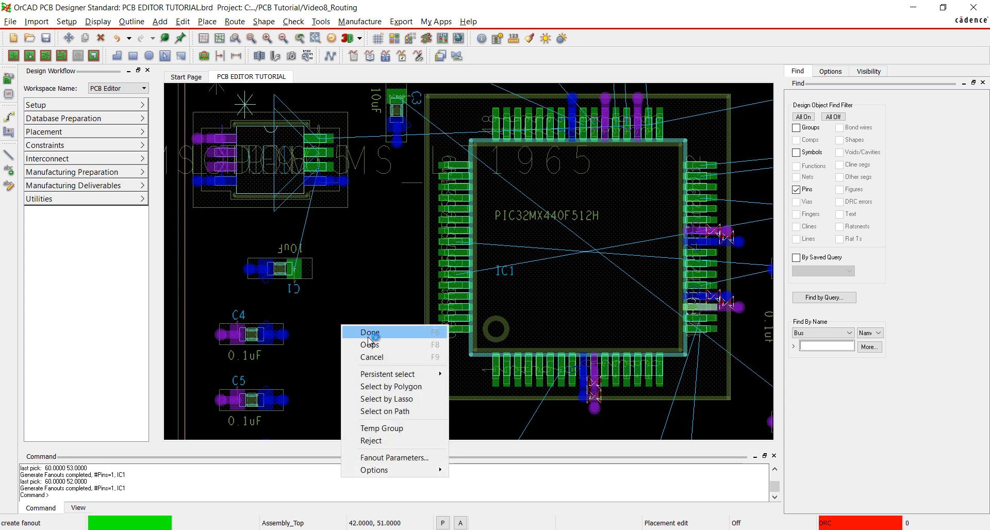
Step: End the fanout and slide fanout vias beside IC1's right-hand pins to new positions
click(371, 332)
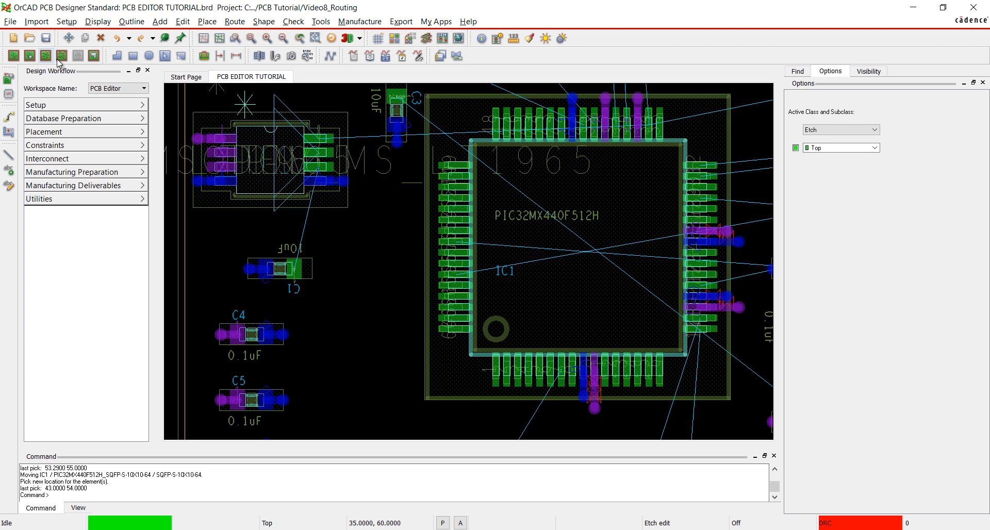
mouse_move(391, 297)
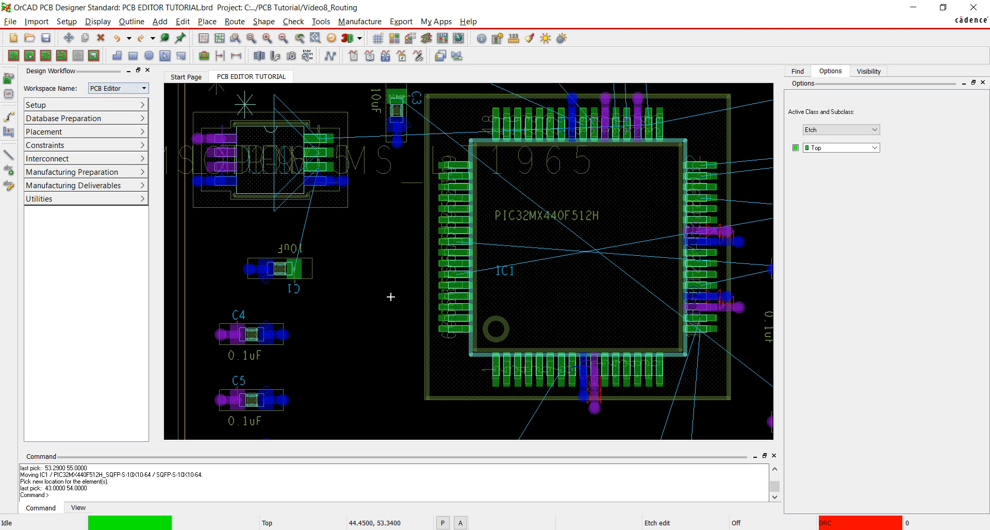
click(48, 55)
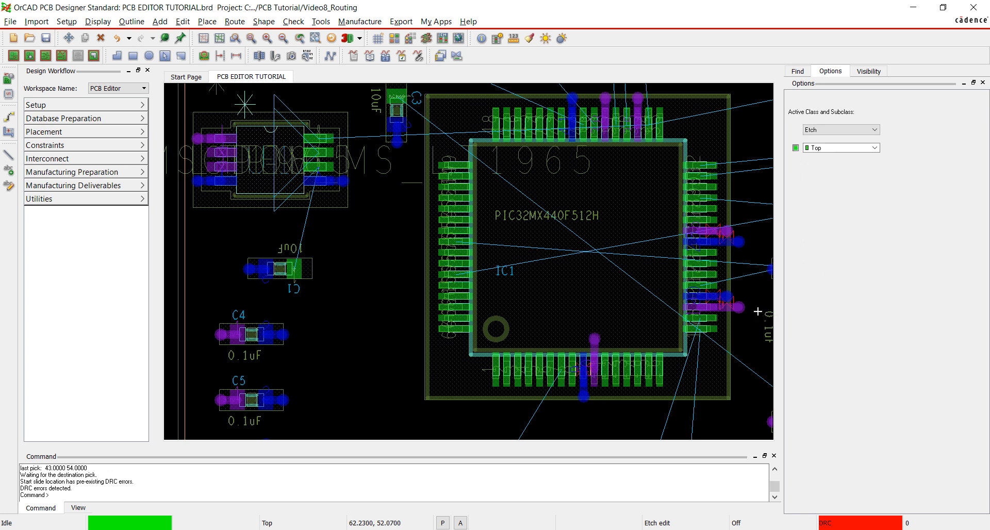
click(661, 310)
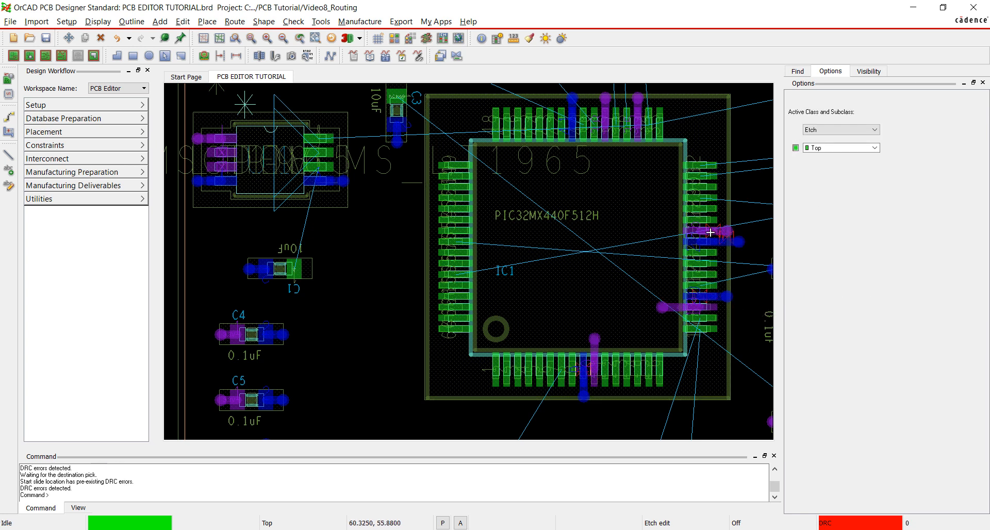
click(182, 20)
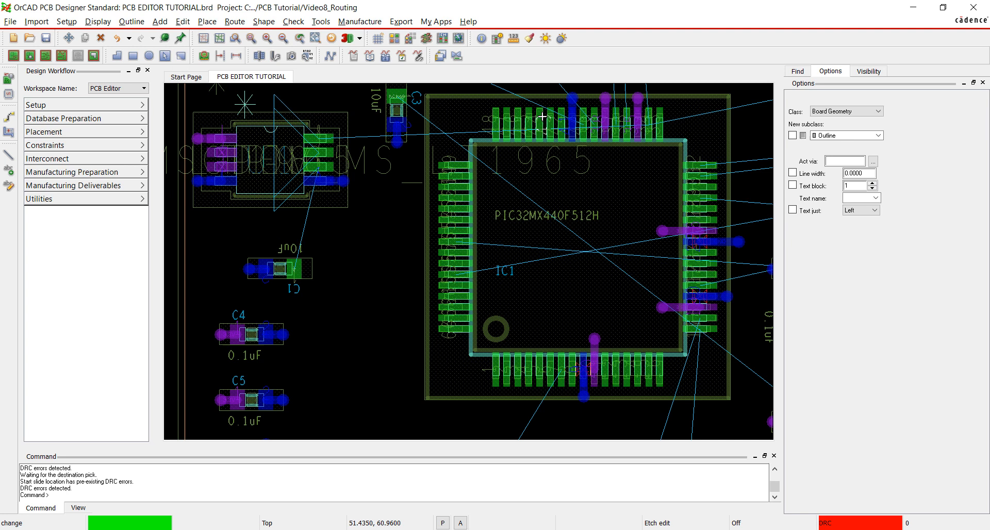
Step: Give the short traces along IC1's top edge a 0.28 line width
click(794, 173)
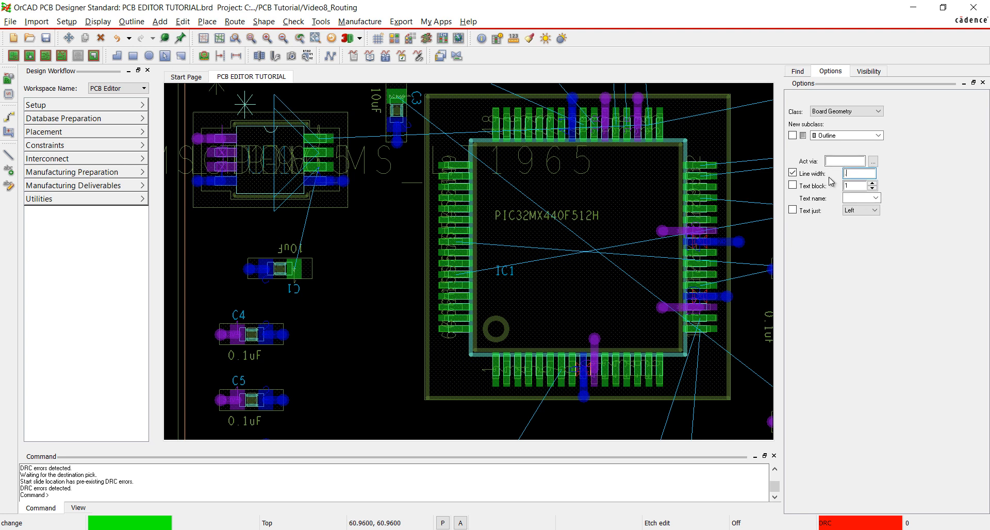
text(.2800)
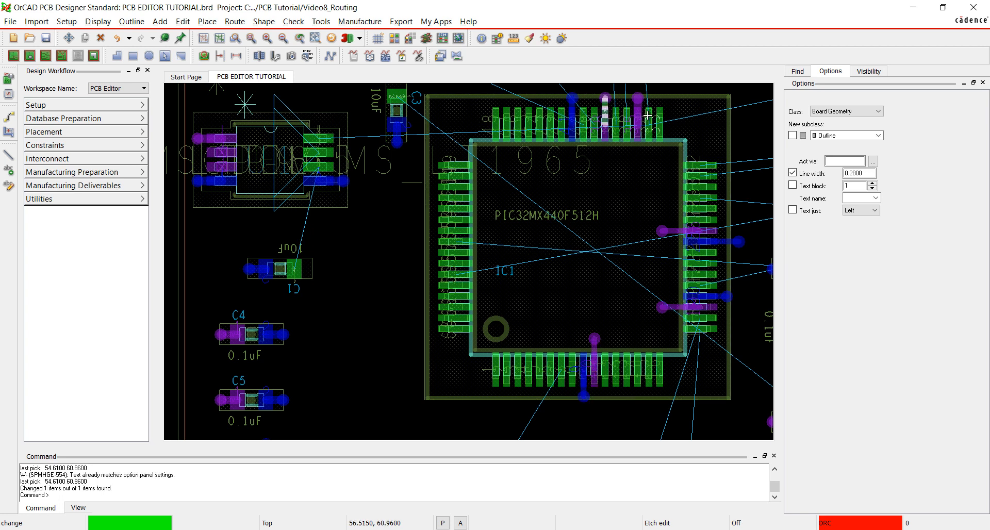
right_click(641, 204)
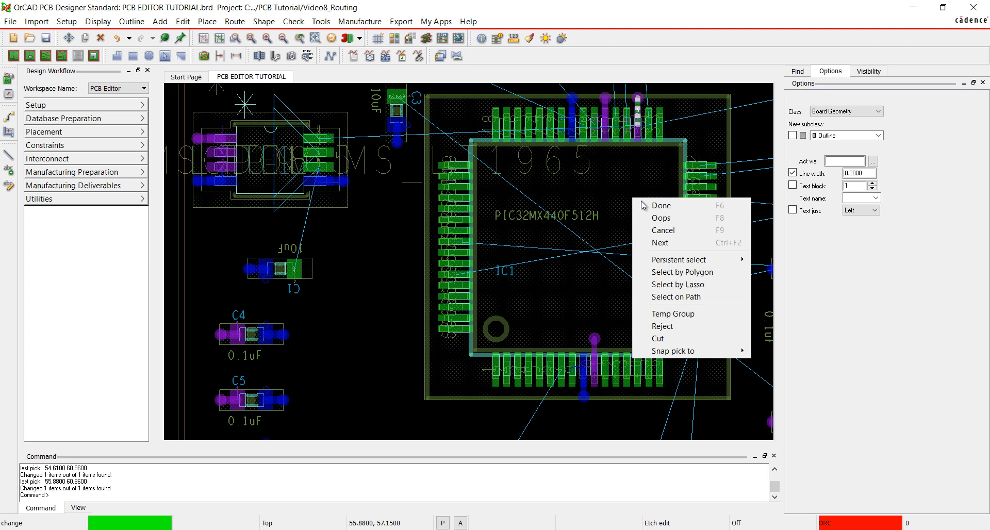
click(659, 205)
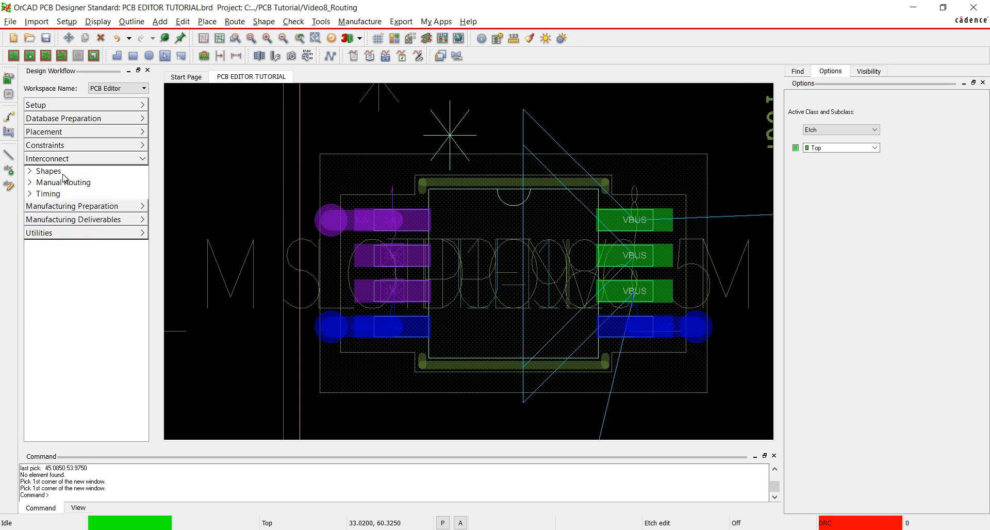
Step: Start Add Connect with Top as the active layer and Power Plane as alternate
click(62, 182)
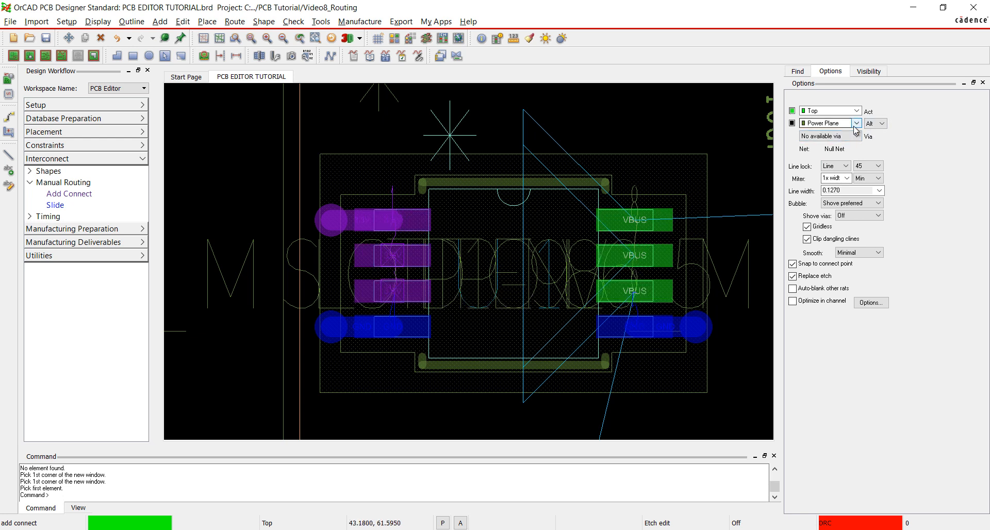
click(391, 292)
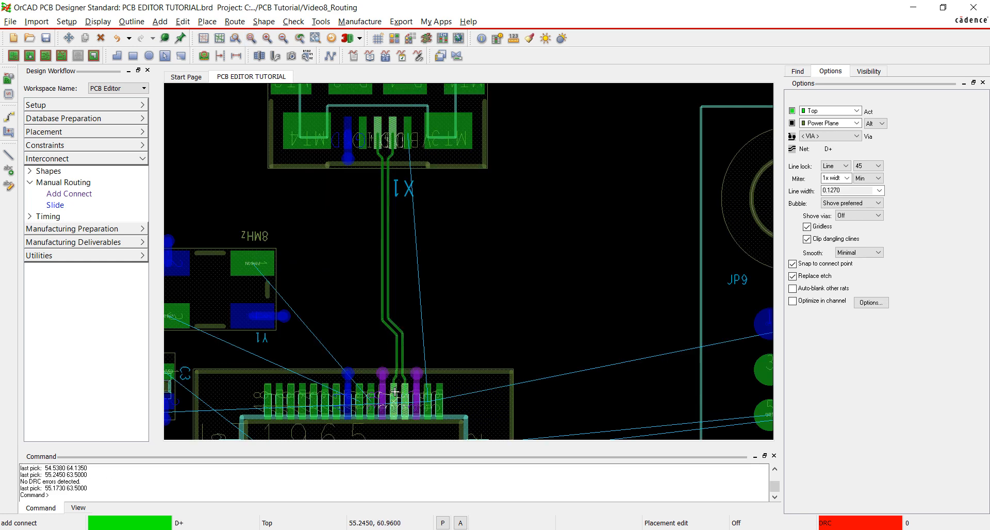
Step: Route the D+ trace into IC1's pins and begin the PROG1 trace
click(393, 381)
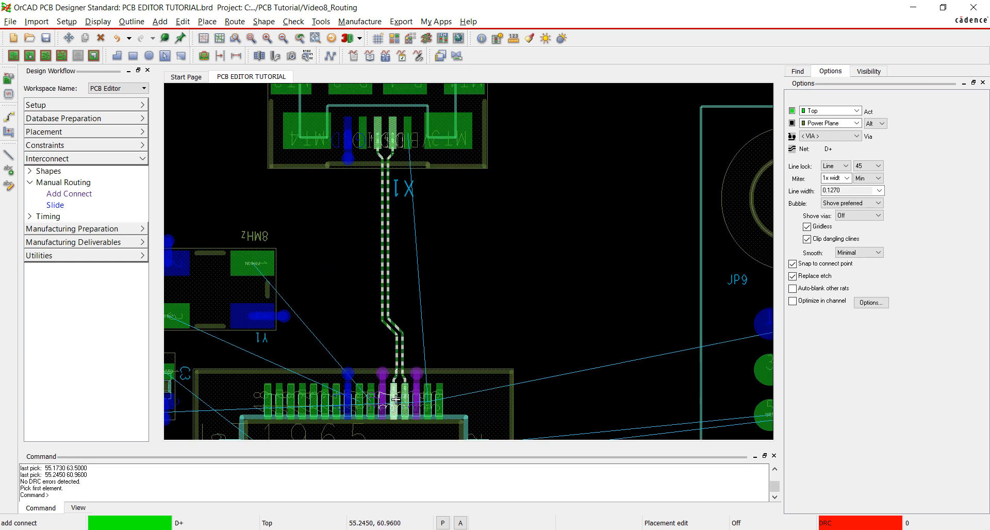
mouse_move(488, 219)
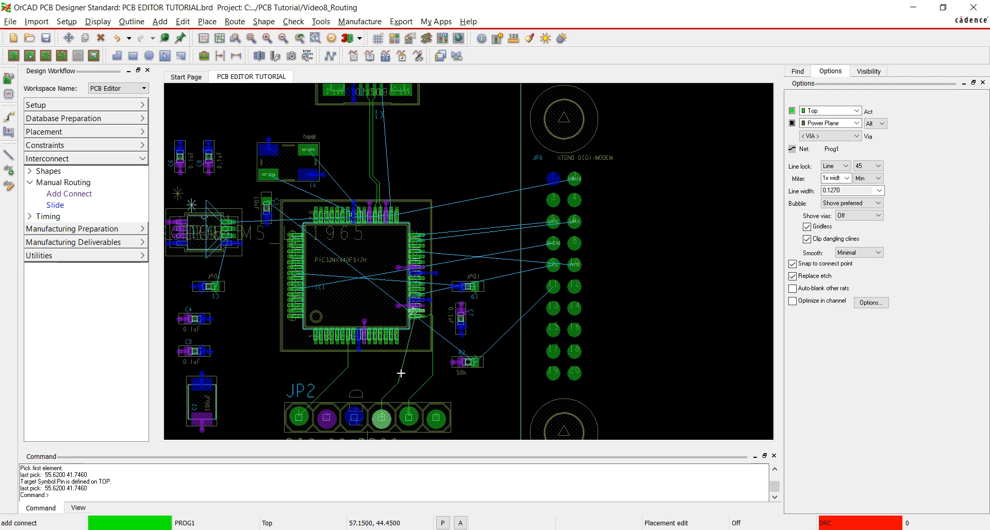
click(553, 288)
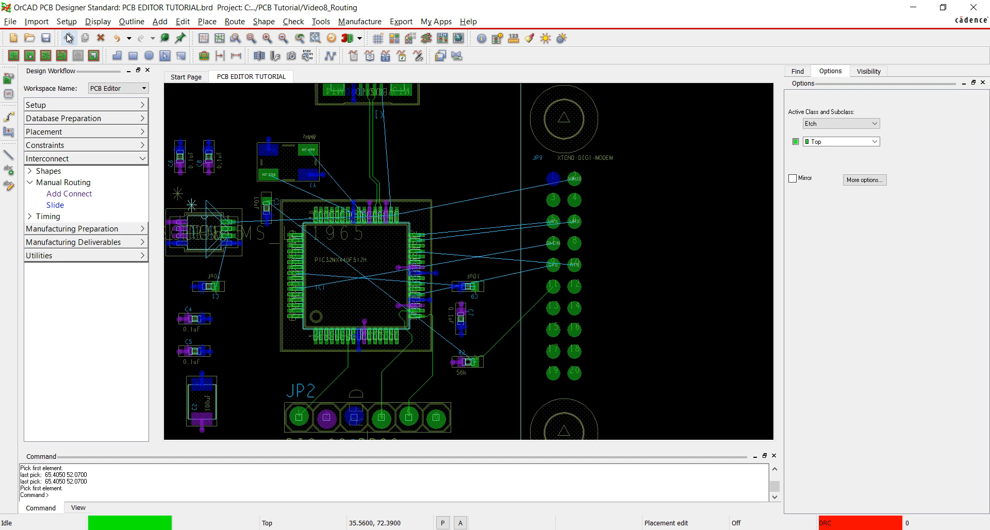
Step: Move capacitor C3, rotated 180 degrees, to its new spot near IC1
click(470, 288)
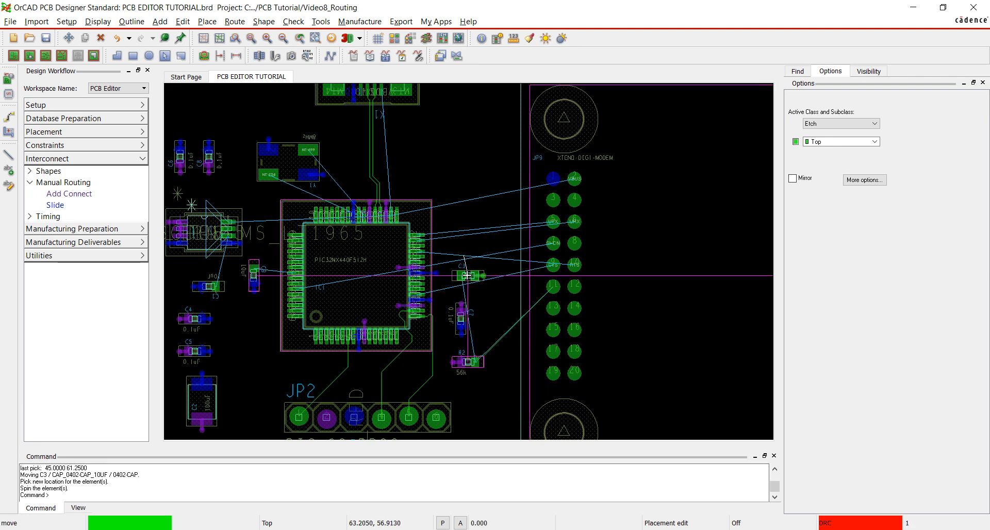
click(251, 272)
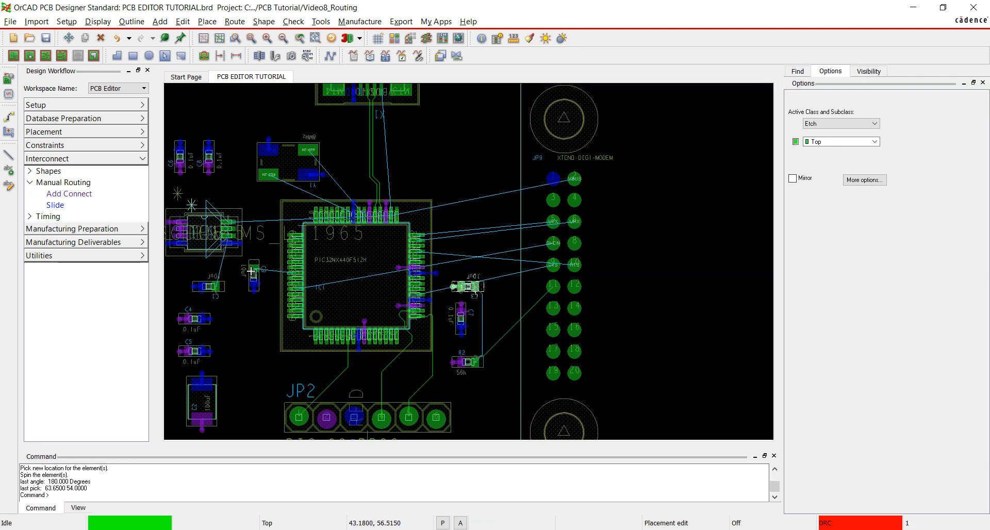
click(70, 194)
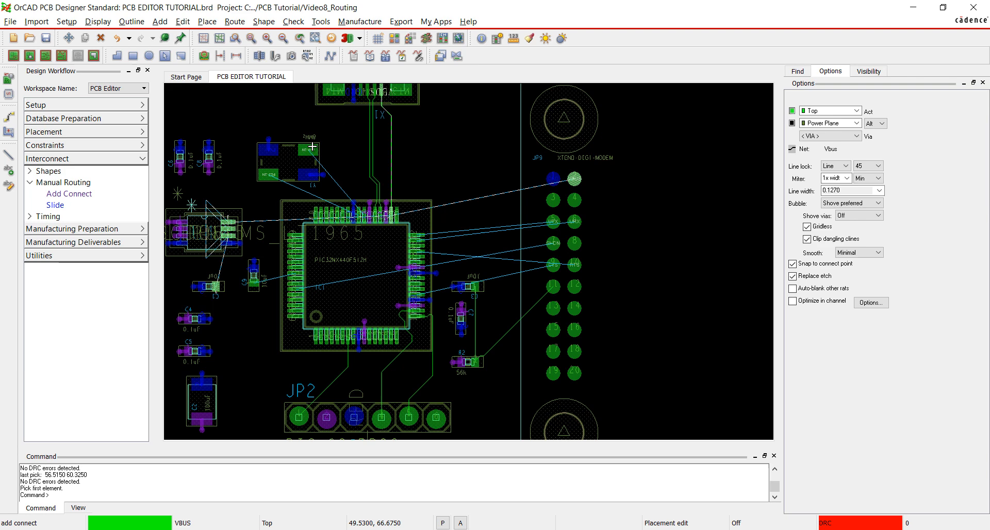
Step: Route the VBUS, URX, SHDN and N01360 traces from IC1 to the headers, then go idle
click(365, 175)
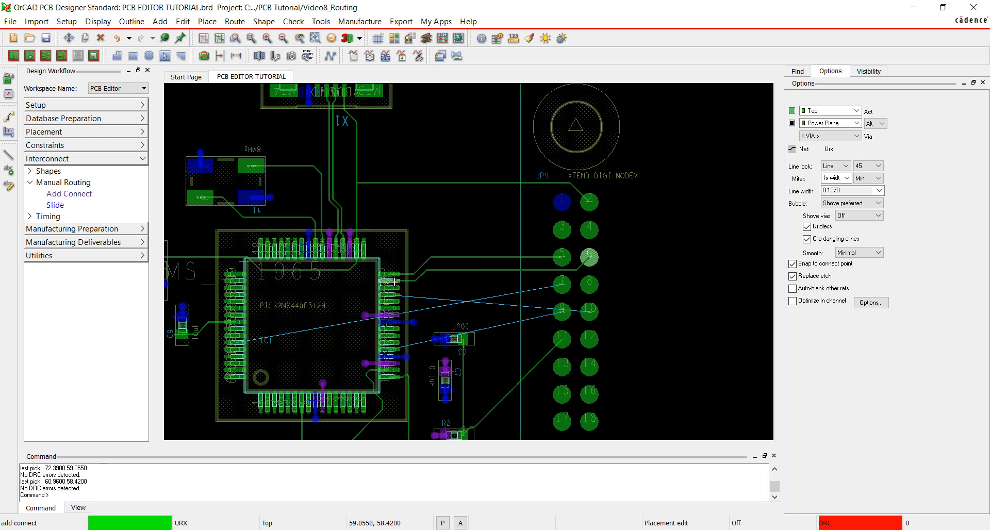
click(561, 284)
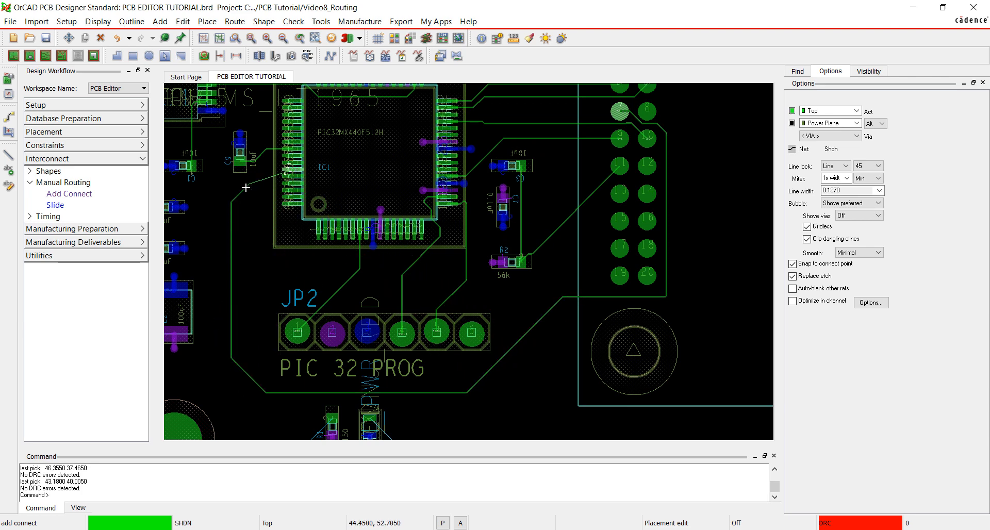
mouse_move(275, 169)
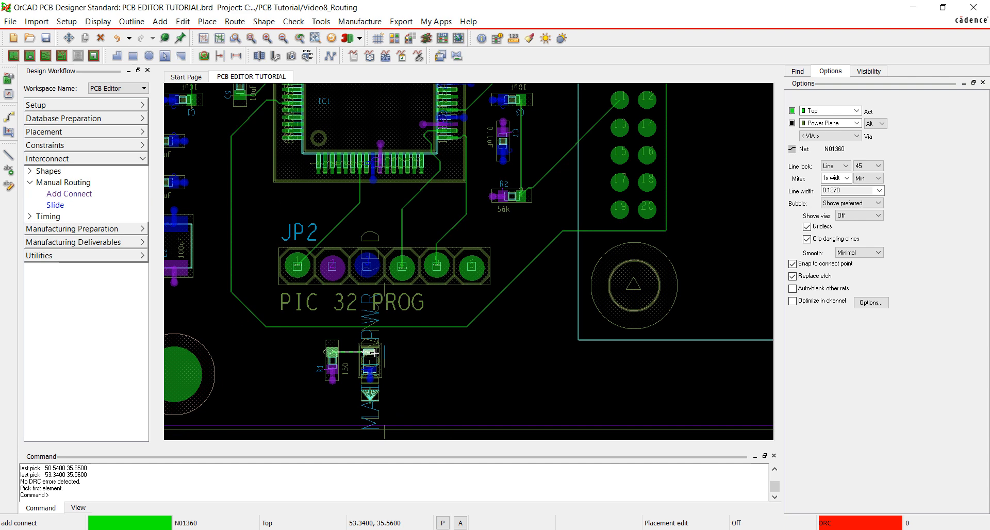
click(797, 70)
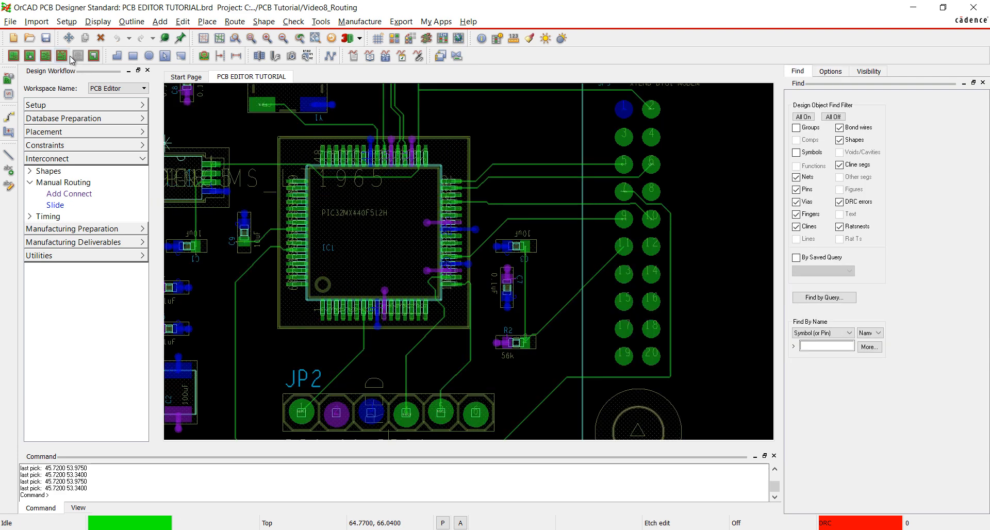
mouse_move(276, 247)
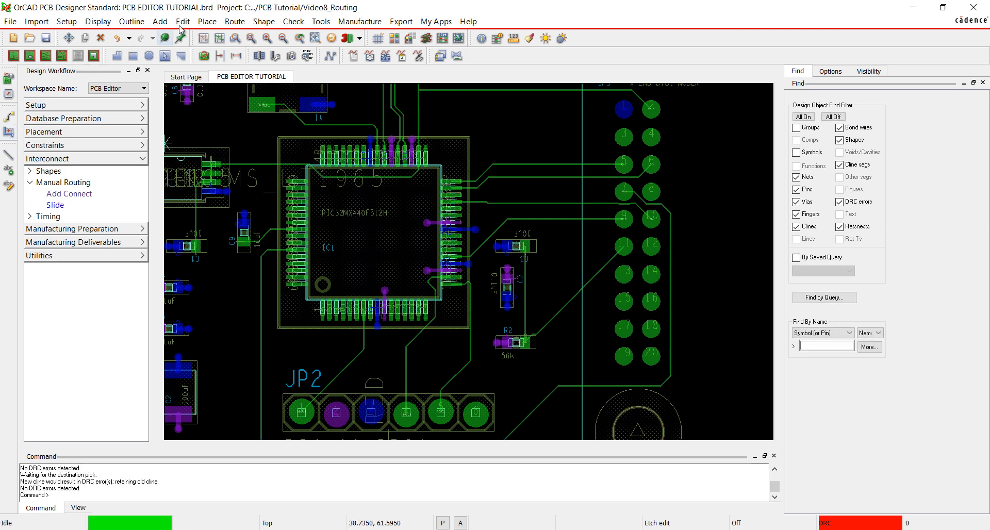
Step: Run Custom Smooth on the board's routed traces
click(234, 20)
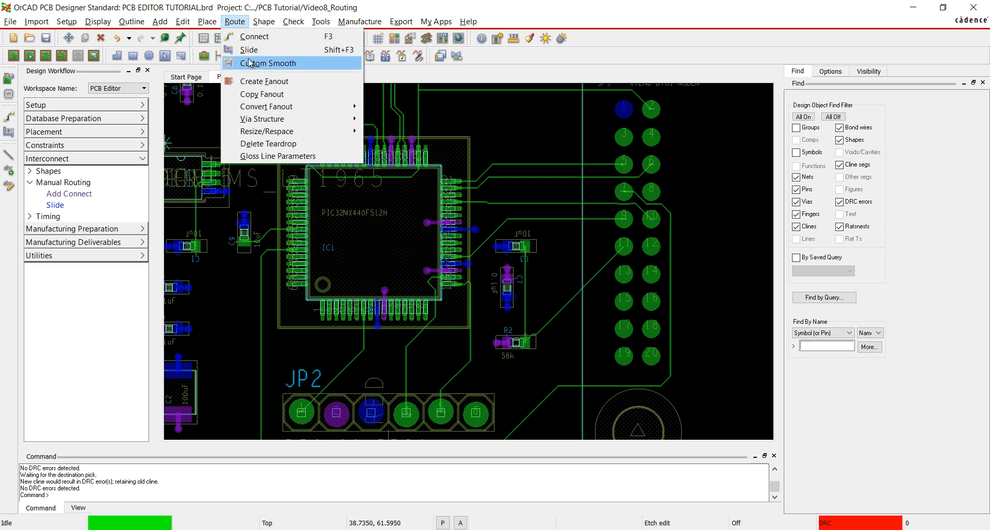
click(267, 63)
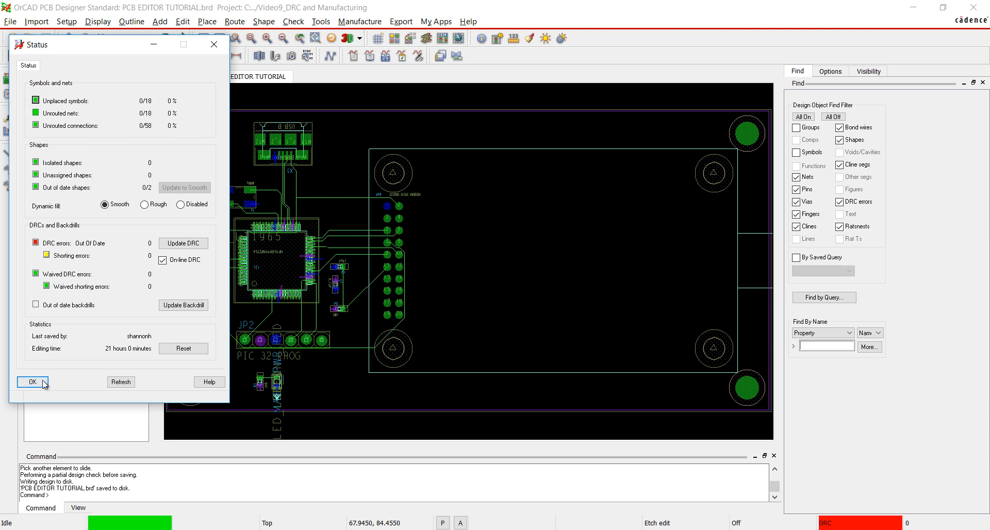
Step: Dismiss the status report showing 0/18 unrouted nets and 0/58 unrouted connections
click(32, 382)
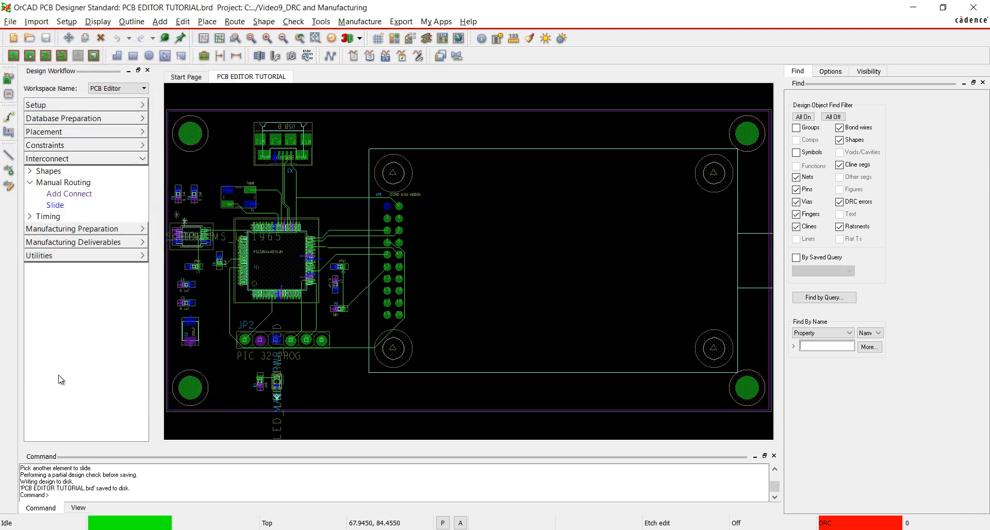